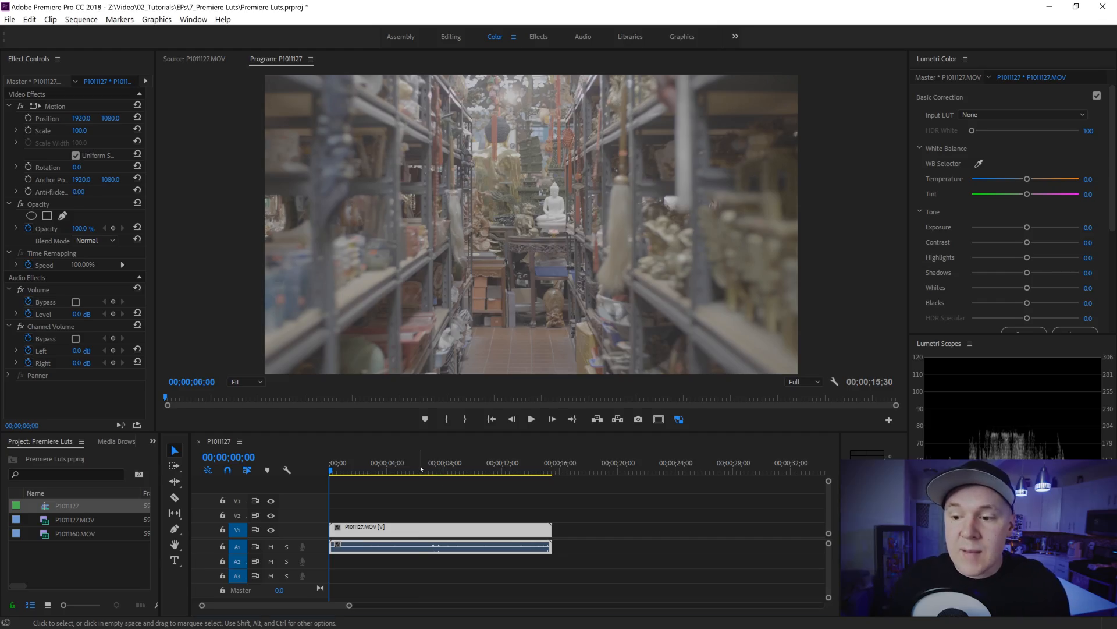
Place the P1011124.MOV statue clip on V1 after the shelves clip, then return to the shelves clip.
{"action": "left_click", "coordinate": [419, 463]}
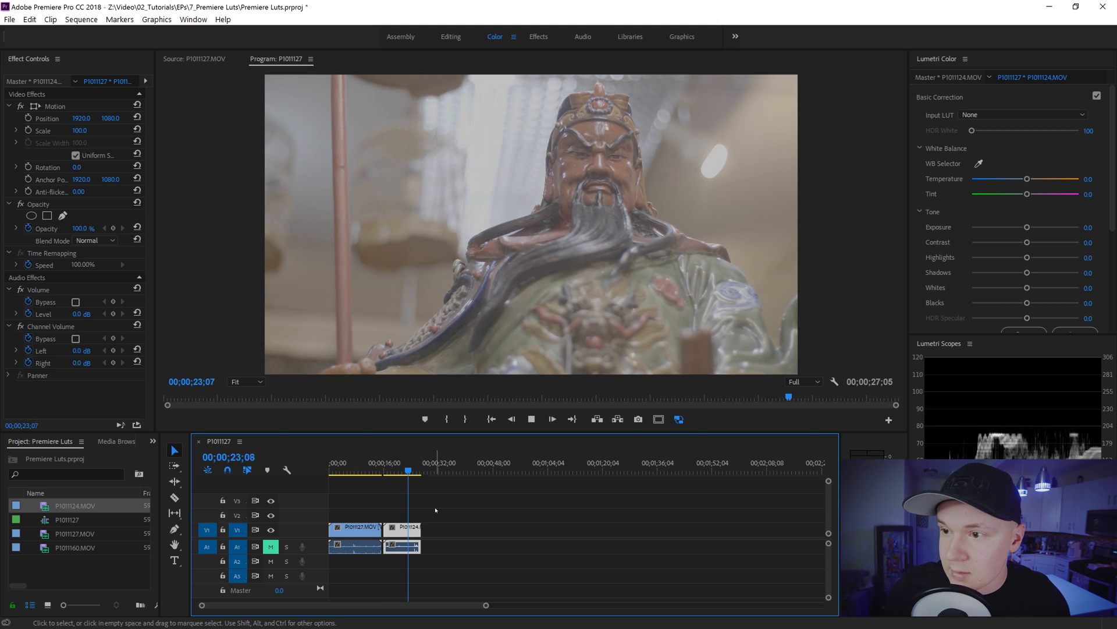
{"action": "left_click", "coordinate": [355, 469]}
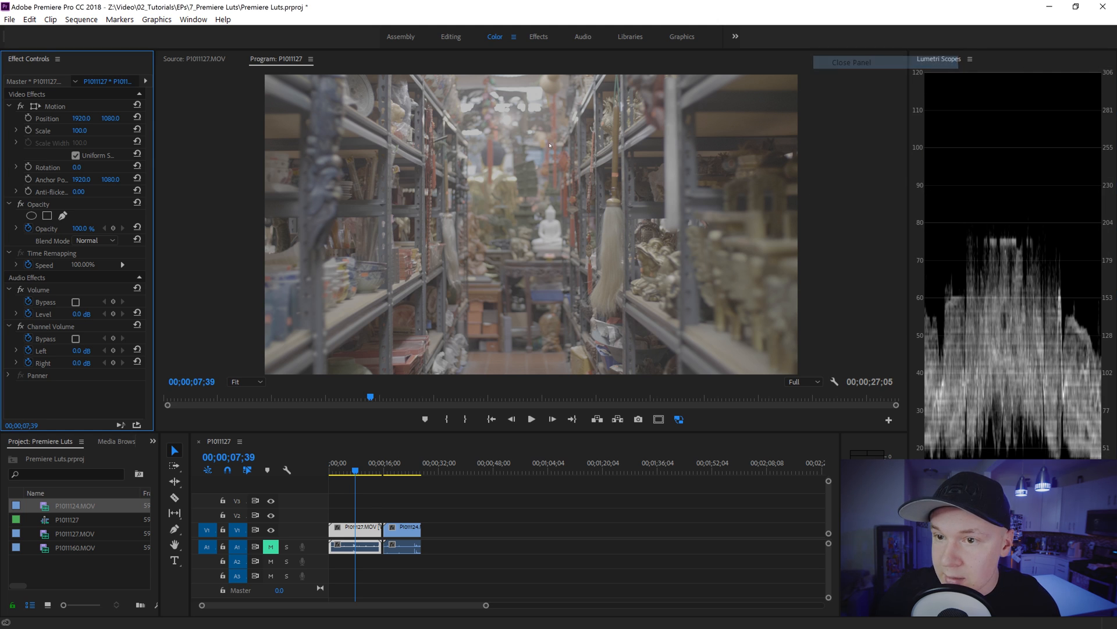
In Lumetri Basic Correction set Contrast 80.5, higher Saturation, Exposure 0.4 and Shadows -23.2.
{"action": "left_click", "coordinate": [173, 18]}
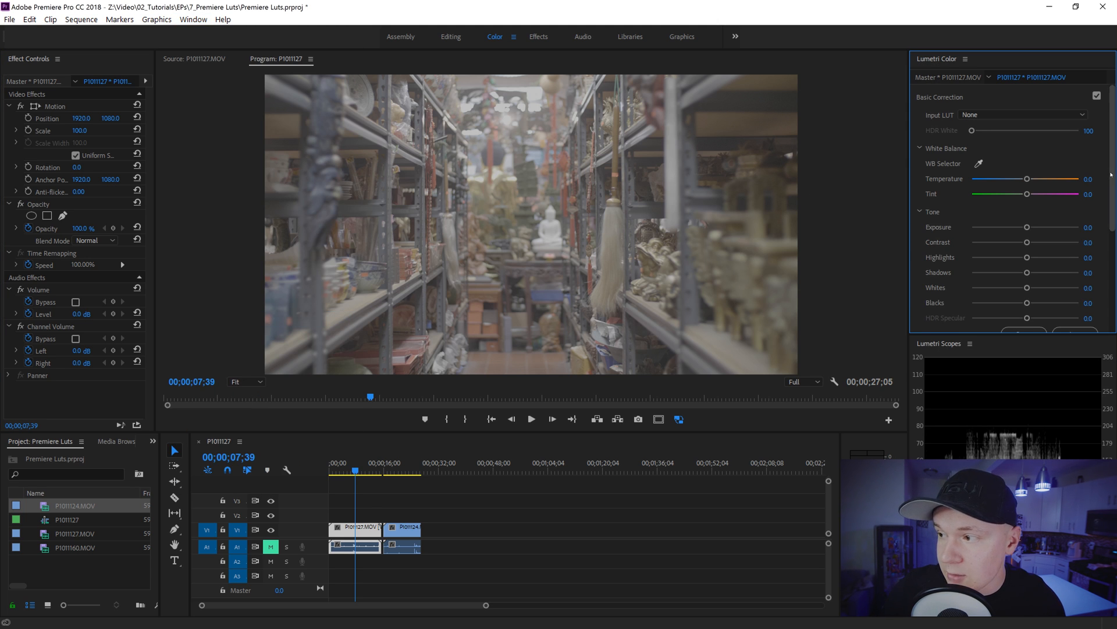
{"action": "scroll", "scroll_direction": "down", "scroll_amount": 3}
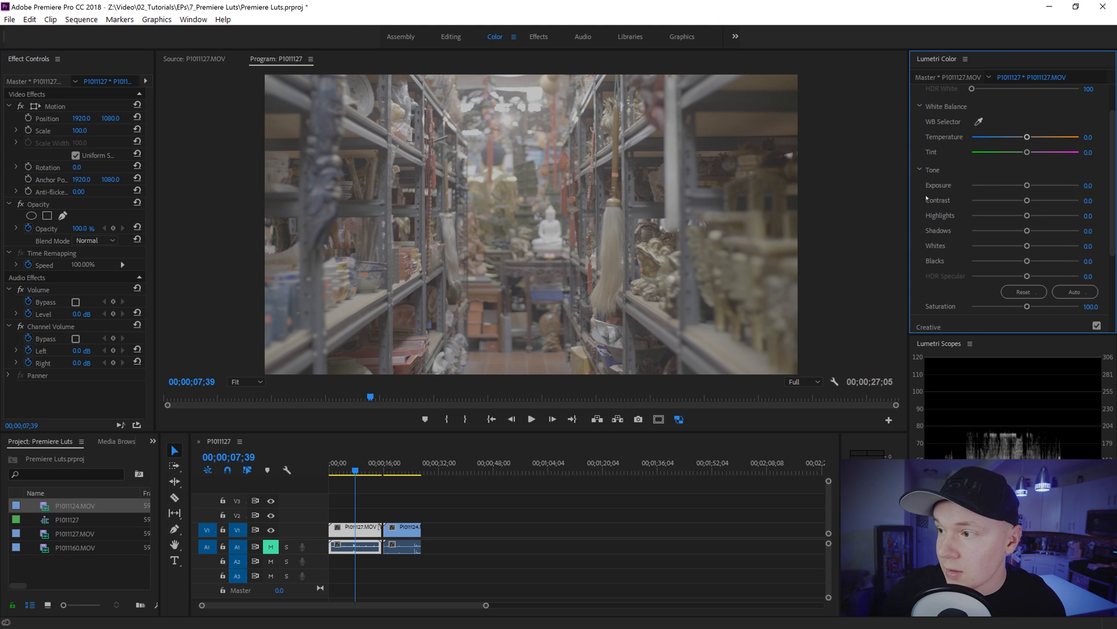
{"action": "left_click_drag", "start_coordinate": [1026, 200], "coordinate": [1058, 200]}
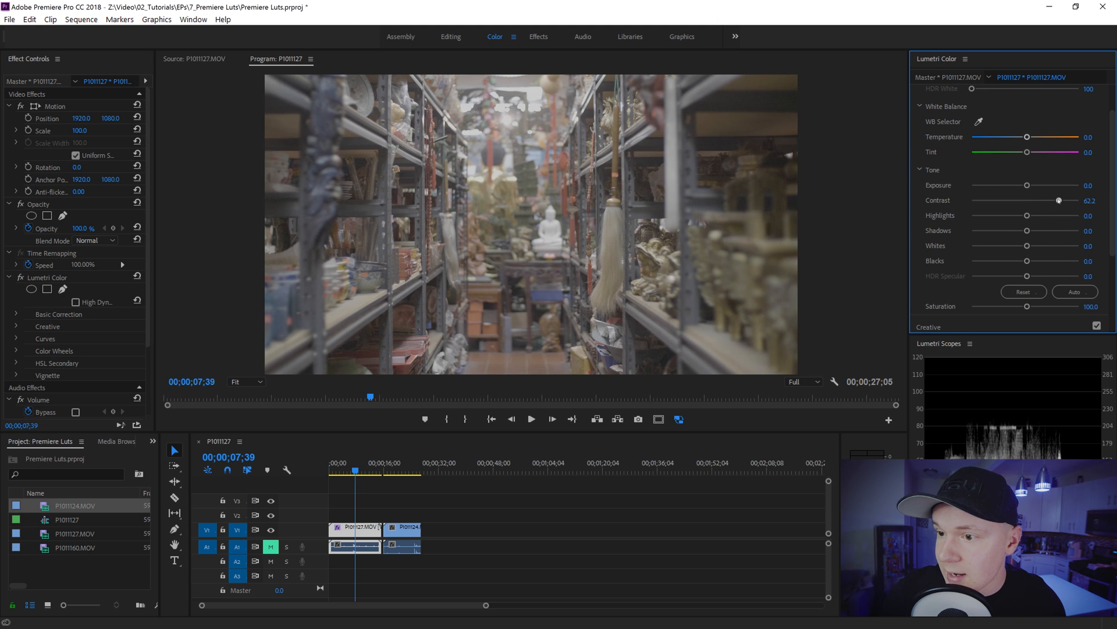
{"action": "left_click_drag", "start_coordinate": [1026, 306], "coordinate": [1040, 306]}
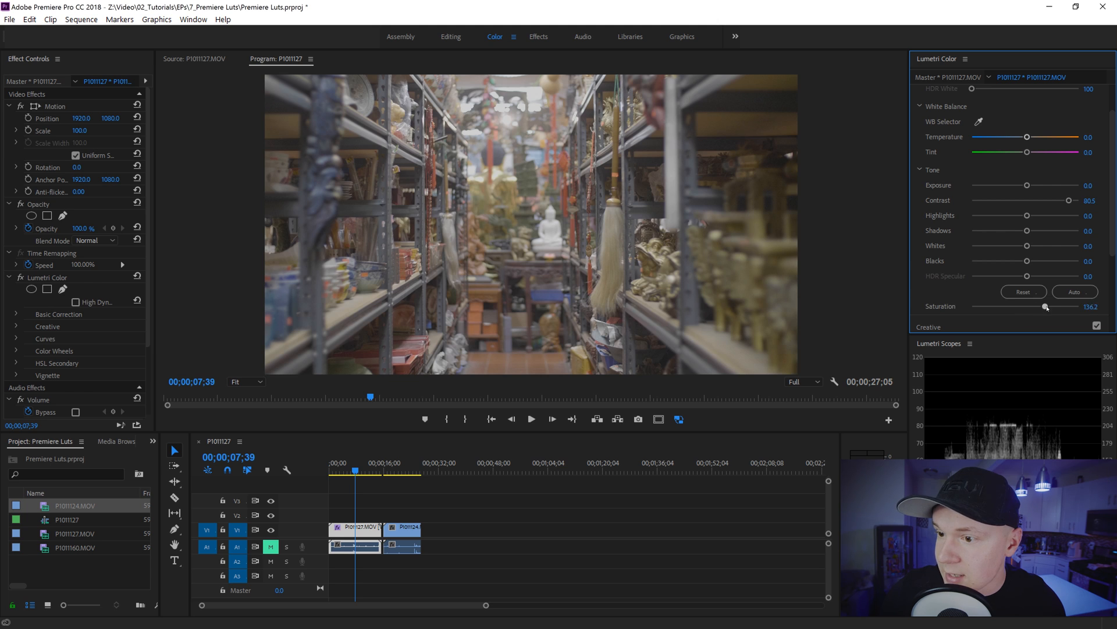
{"action": "left_click_drag", "start_coordinate": [1045, 306], "coordinate": [1071, 306]}
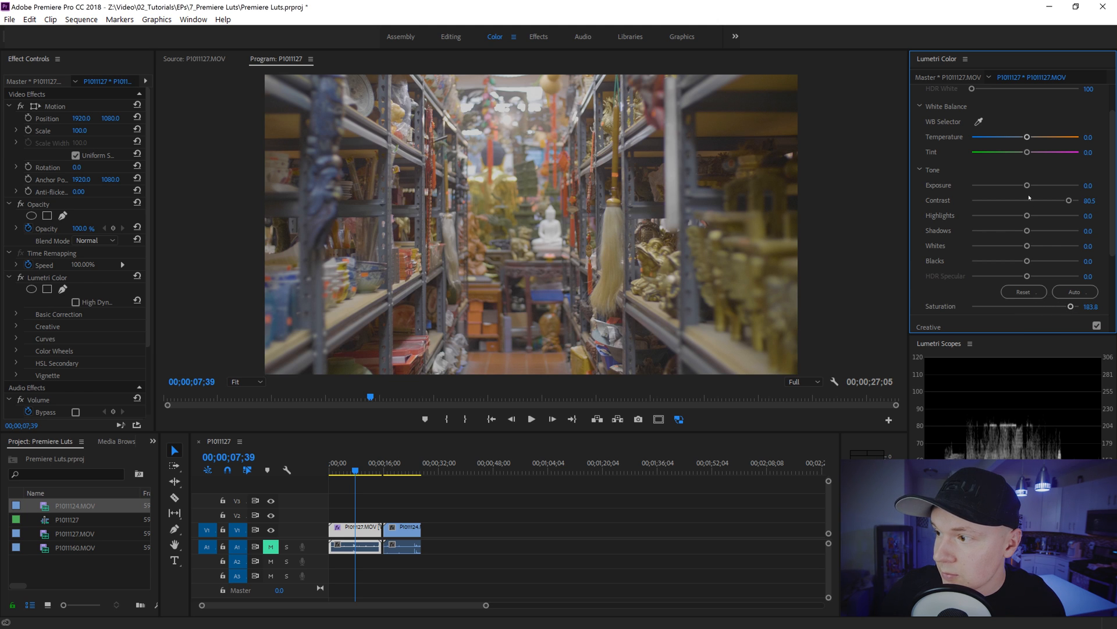
{"action": "left_click_drag", "start_coordinate": [1027, 186], "coordinate": [1029, 185]}
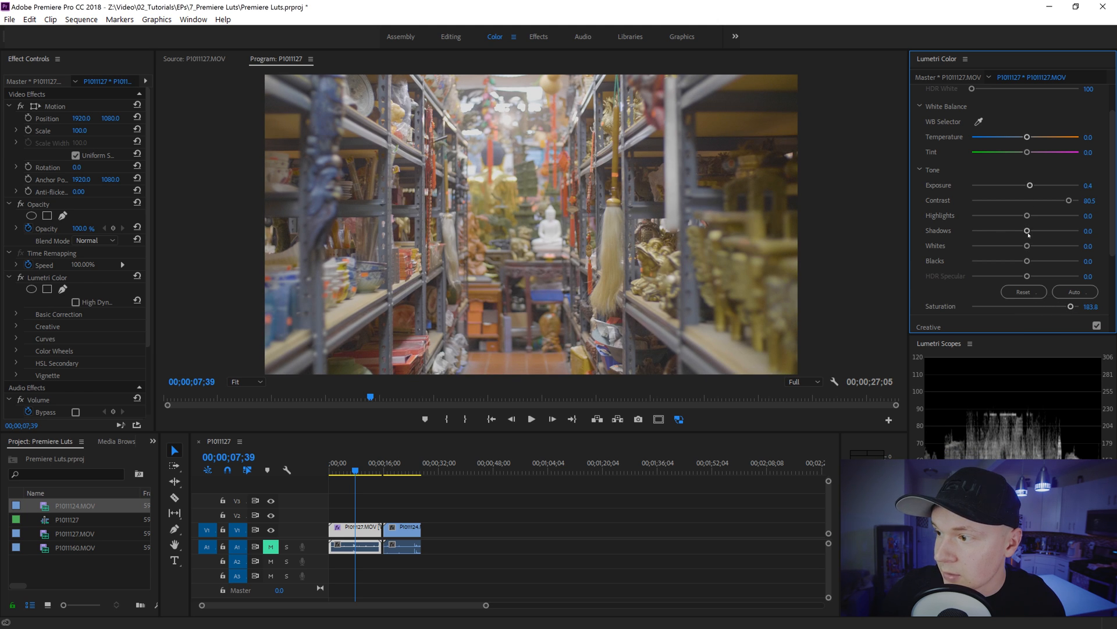
{"action": "left_click_drag", "start_coordinate": [1027, 231], "coordinate": [1013, 230]}
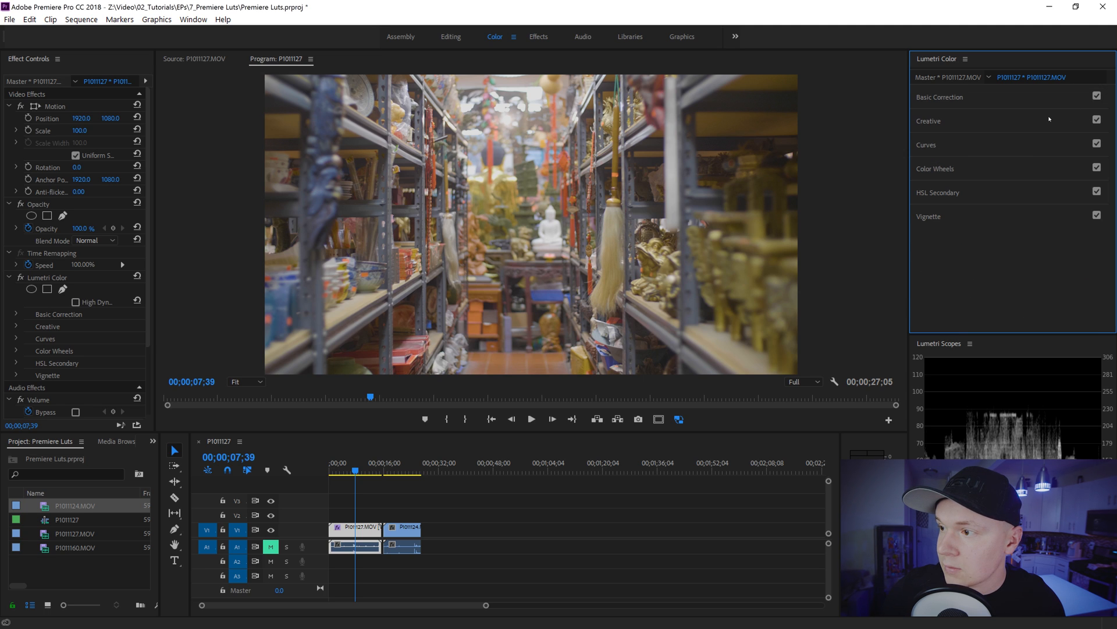
{"action": "left_click", "coordinate": [926, 144]}
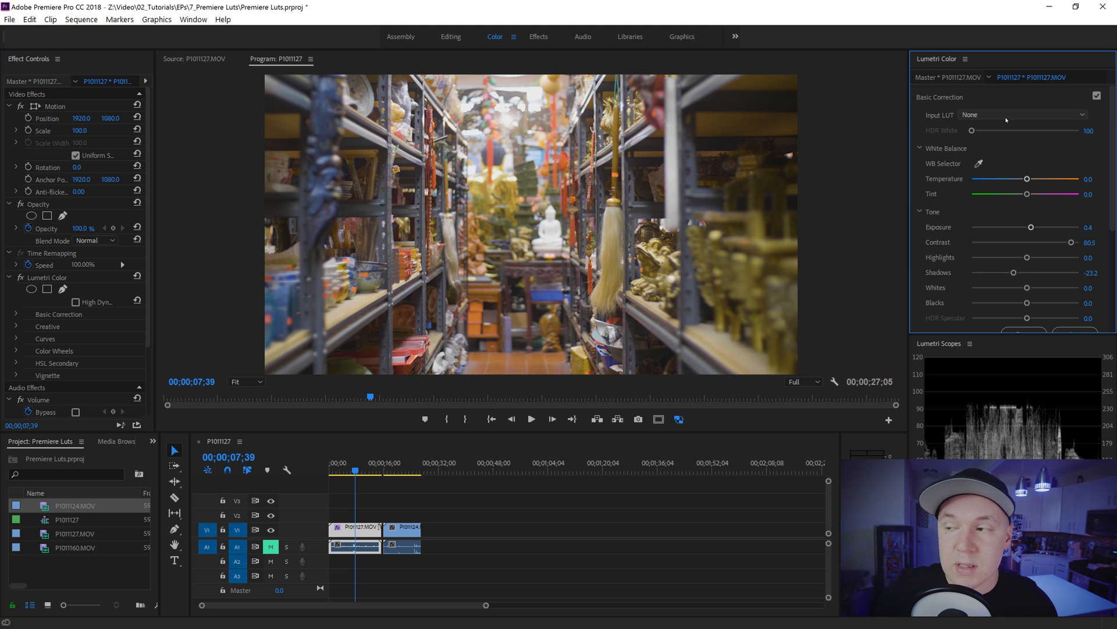
Export the grade as a .cube LUT named 'Reg Grade_Vlog GH5' into the Maxwell LUTs folder.
{"action": "left_click", "coordinate": [966, 58]}
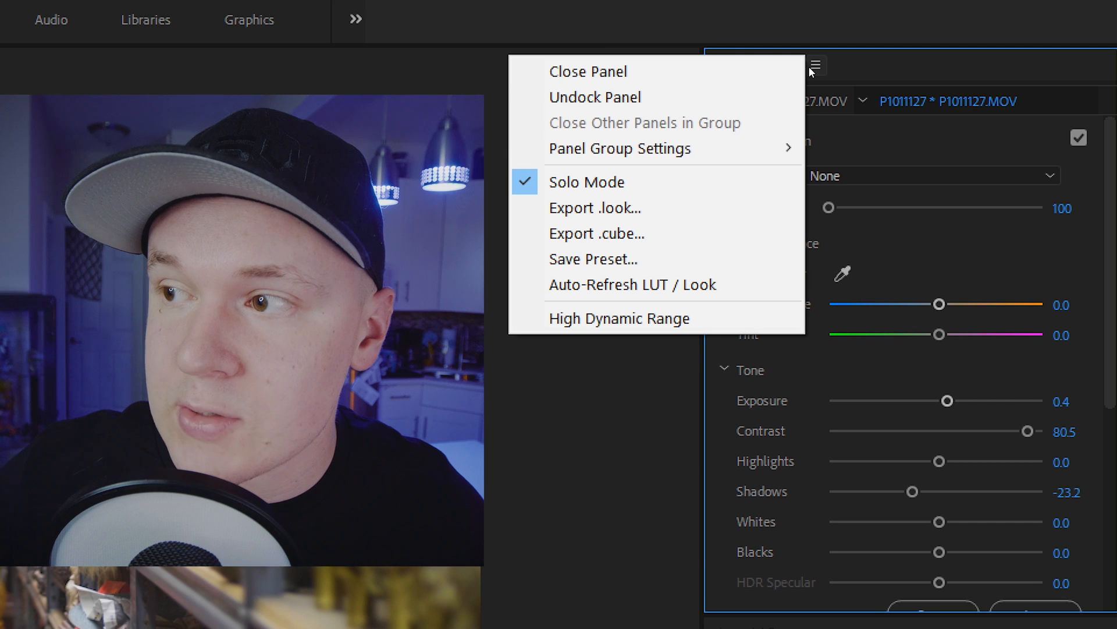
{"action": "mouse_move", "coordinate": [605, 238]}
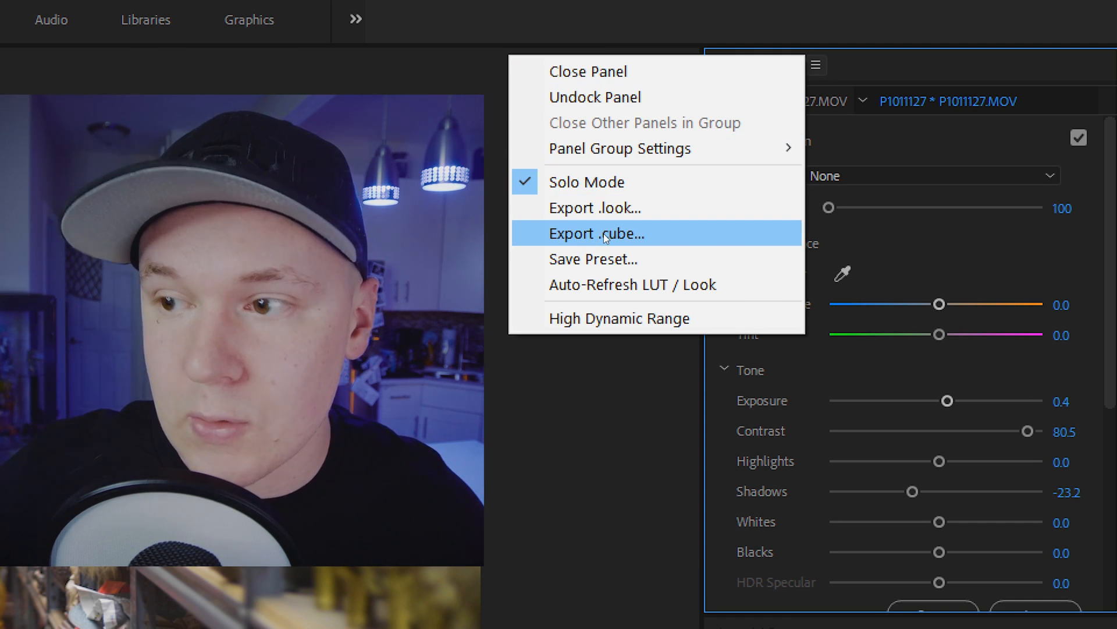
{"action": "left_click", "coordinate": [605, 233]}
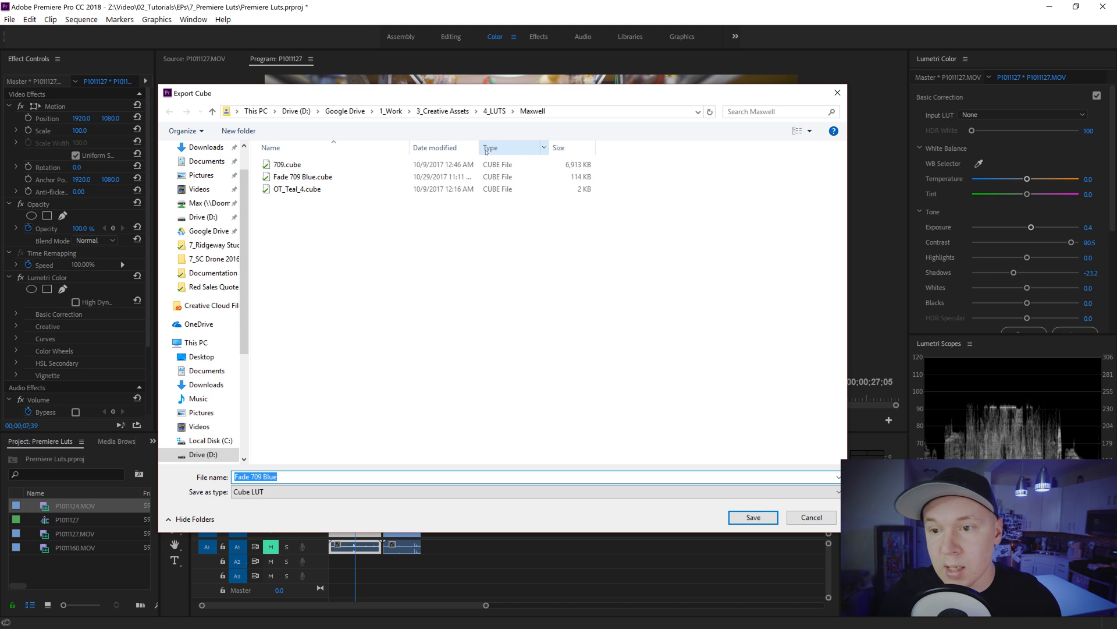
{"action": "left_click", "coordinate": [301, 177]}
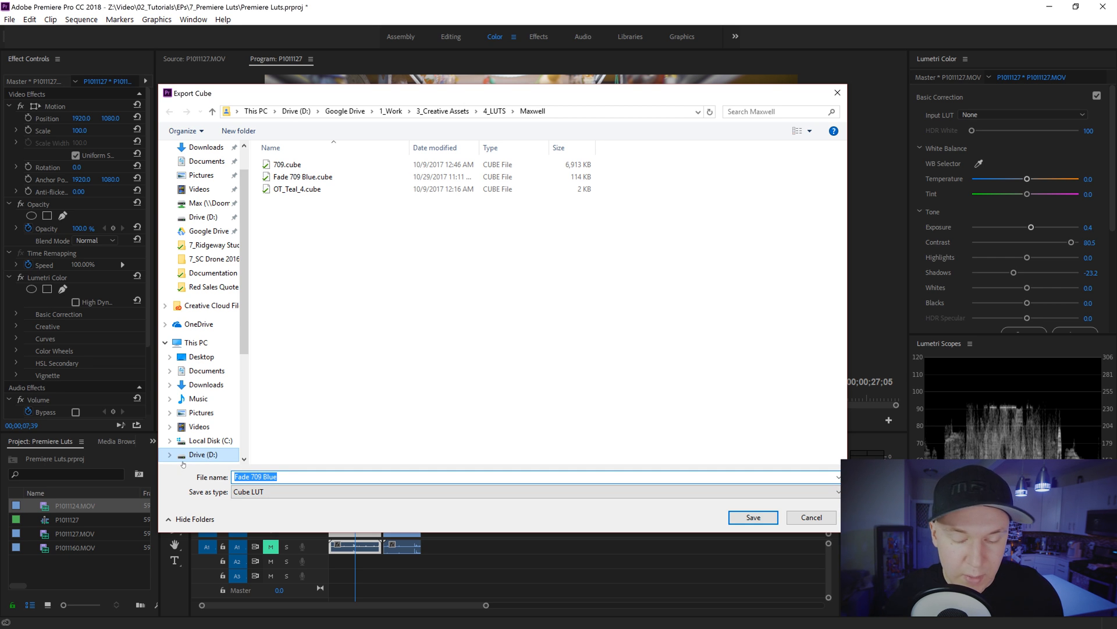
{"action": "type", "text": "Reg Grade_Vlog GH5"}
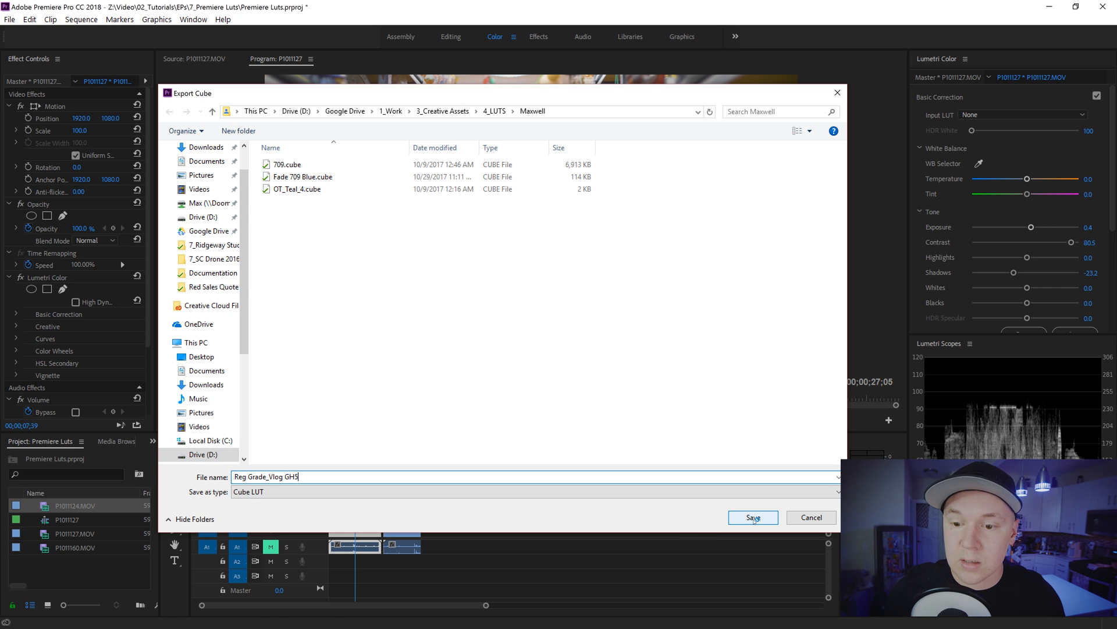
{"action": "left_click", "coordinate": [753, 517]}
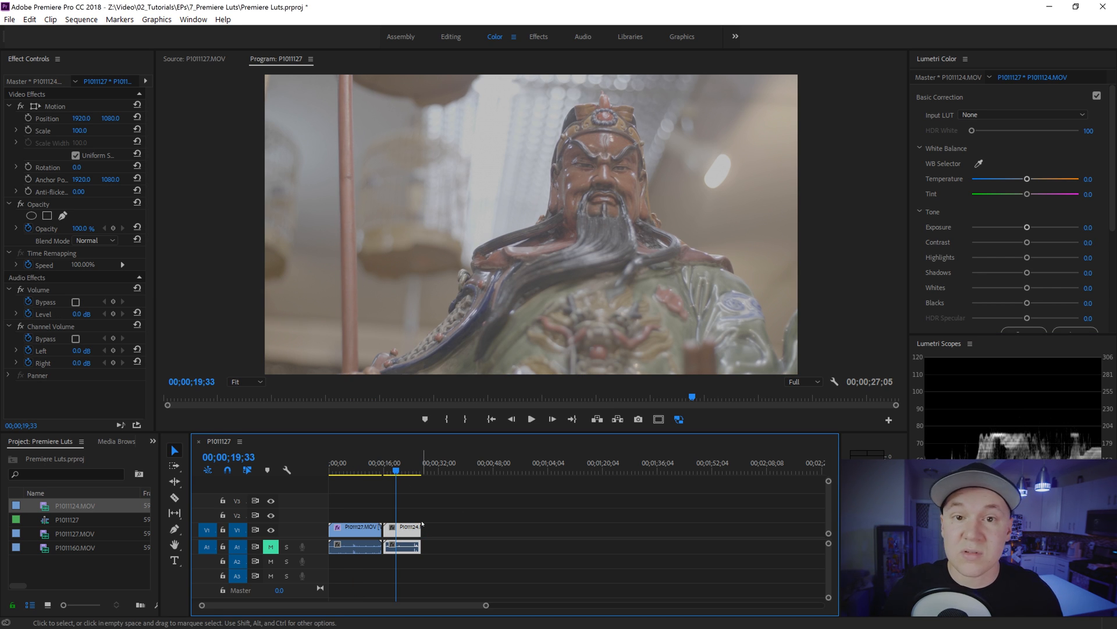
{"action": "mouse_move", "coordinate": [445, 511]}
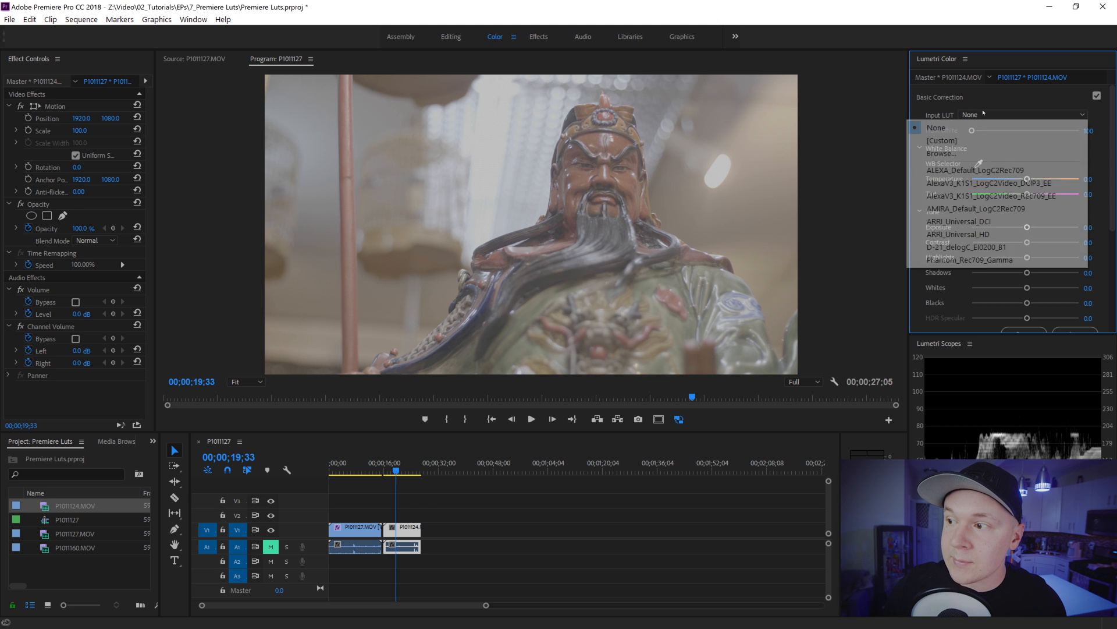
Load Reg Grade_Vlog GH5.cube as the clip's Input LUT to test it, then reset Input LUT to None.
{"action": "left_click", "coordinate": [942, 153]}
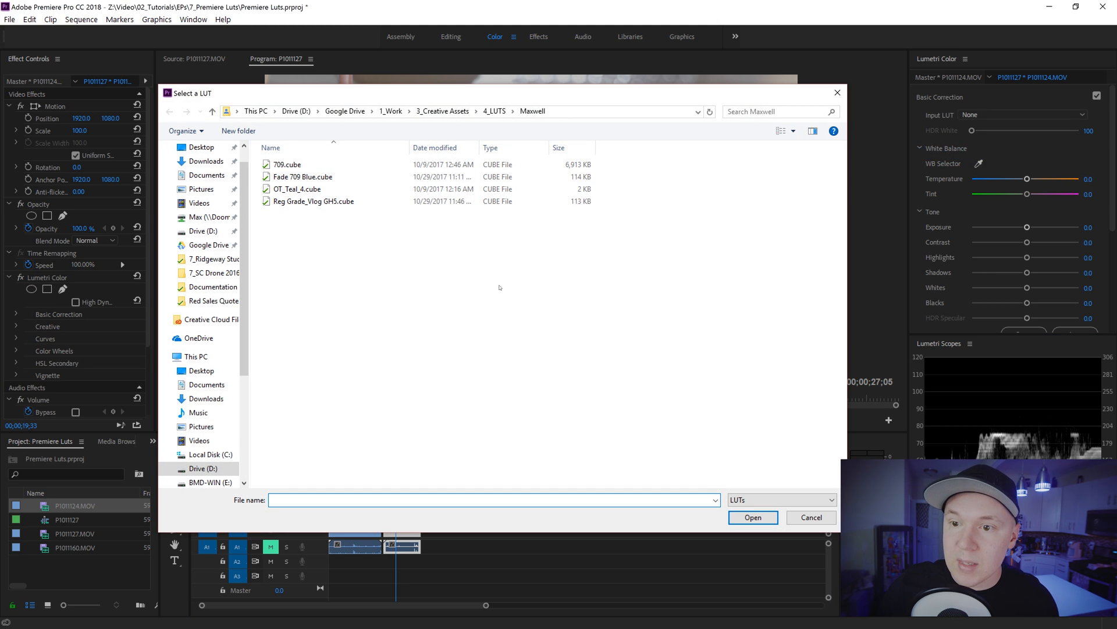
{"action": "left_click", "coordinate": [313, 200]}
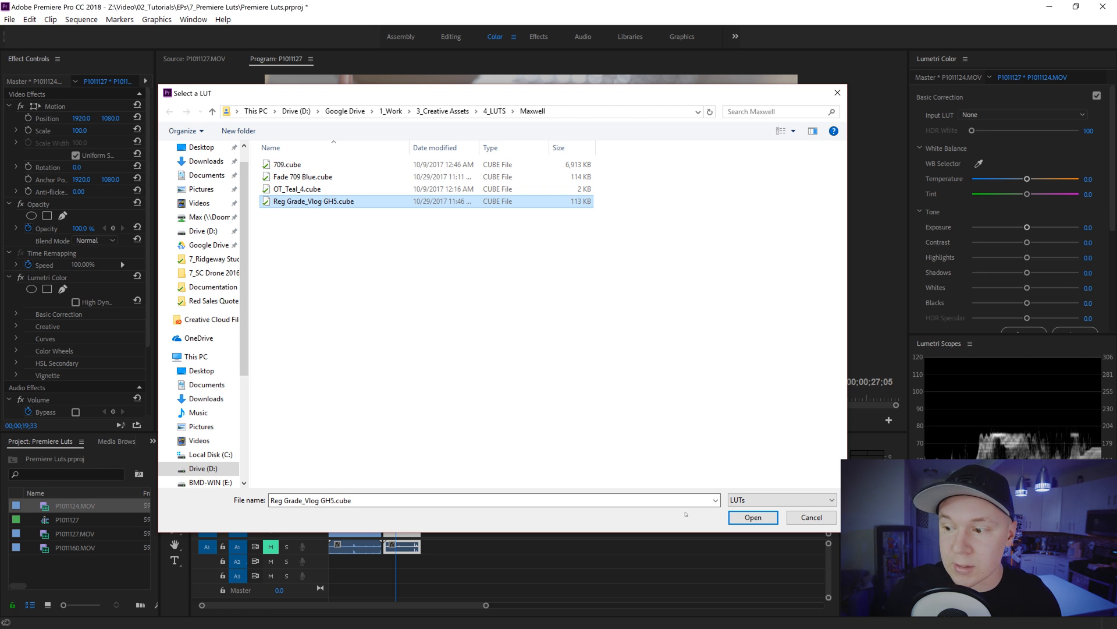
{"action": "left_click", "coordinate": [753, 517]}
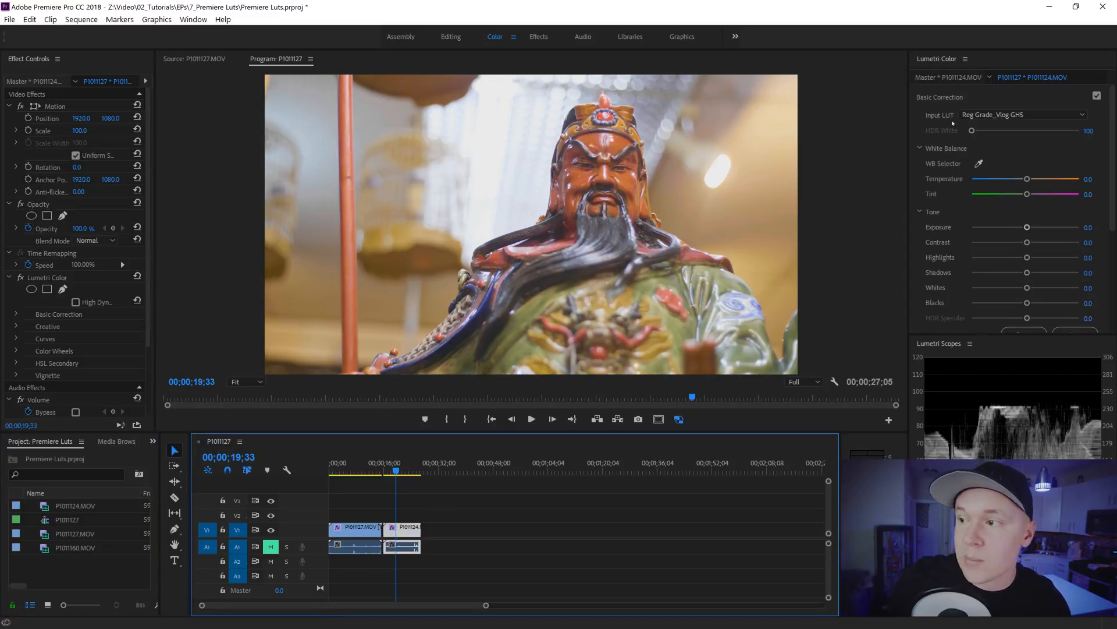
{"action": "left_click", "coordinate": [1023, 114]}
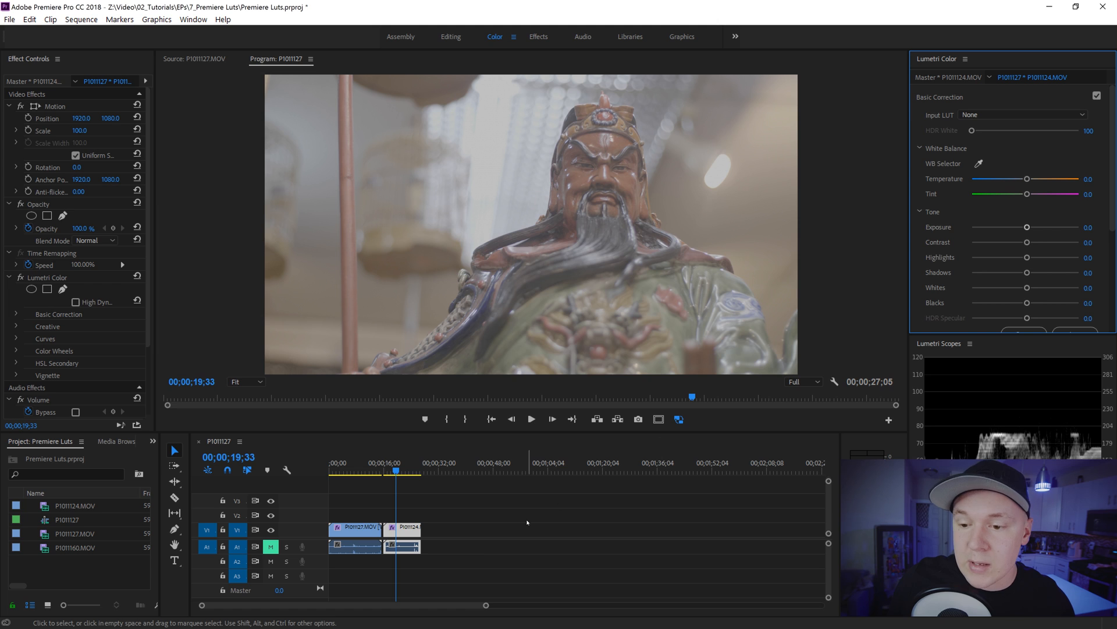
Create a new 3840×2160 Adjustment Layer and select it on V2 above the statue clip.
{"action": "right_click", "coordinate": [58, 592]}
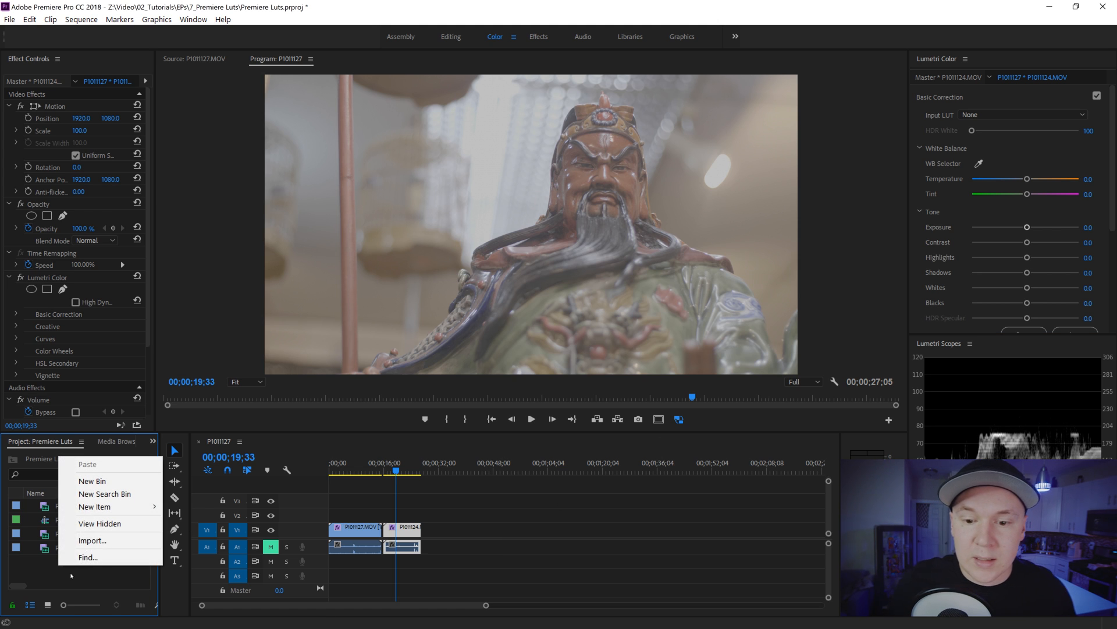
{"action": "mouse_move", "coordinate": [95, 508]}
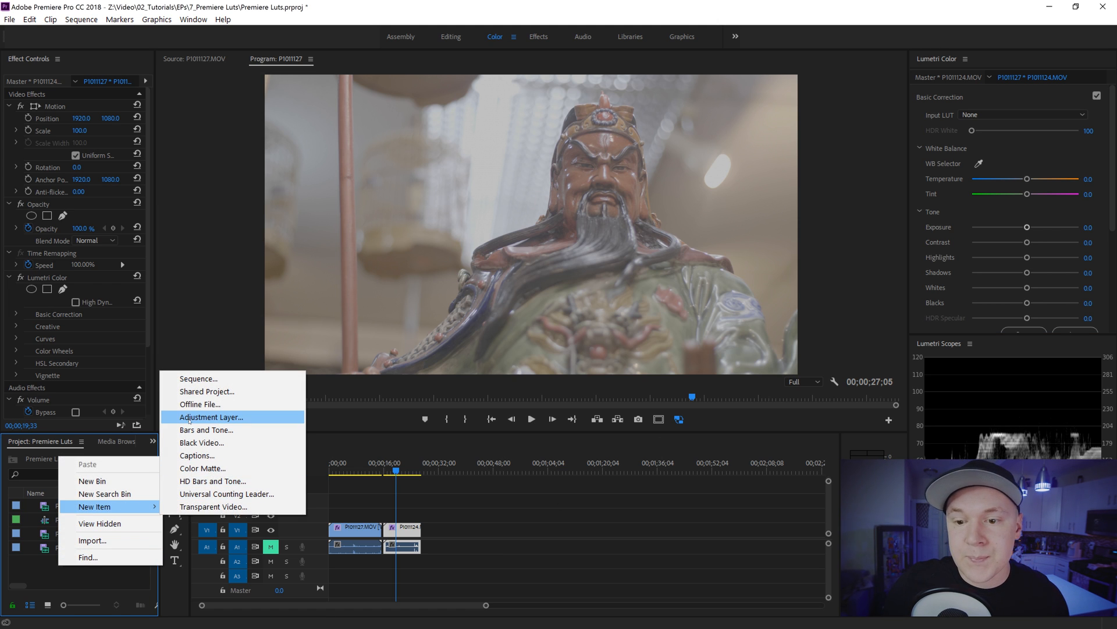
{"action": "left_click", "coordinate": [211, 416]}
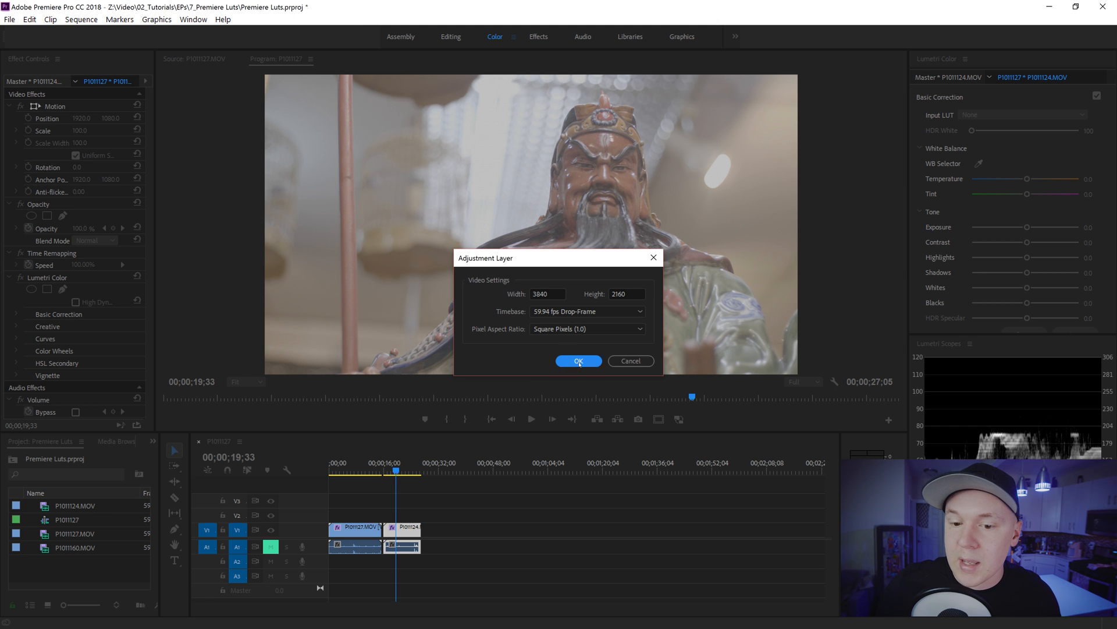
{"action": "left_click", "coordinate": [578, 361]}
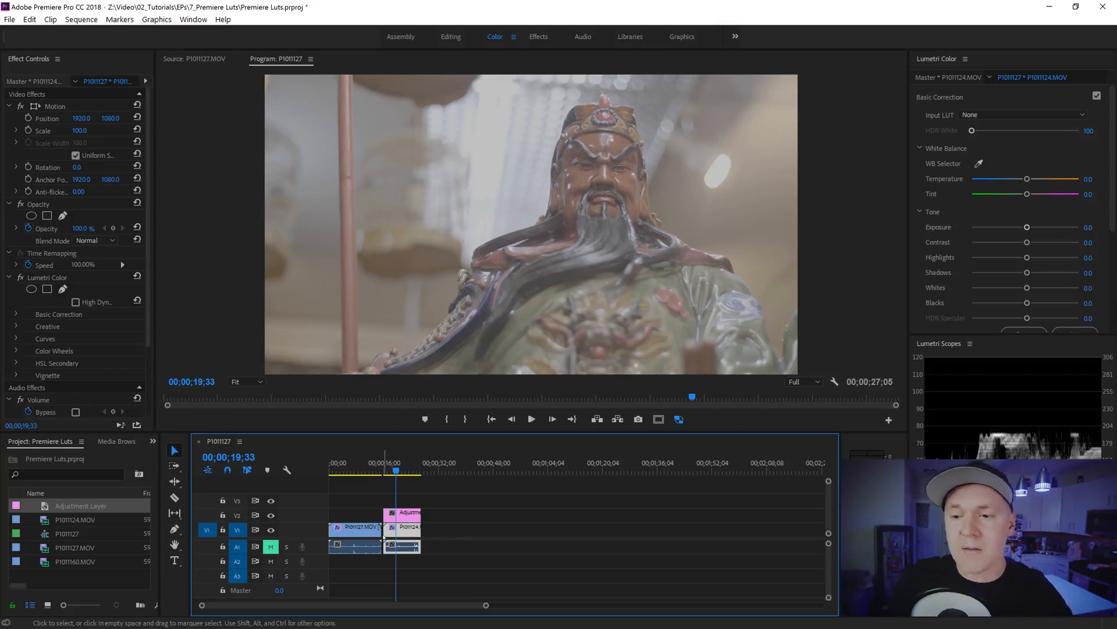
{"action": "left_click", "coordinate": [361, 470]}
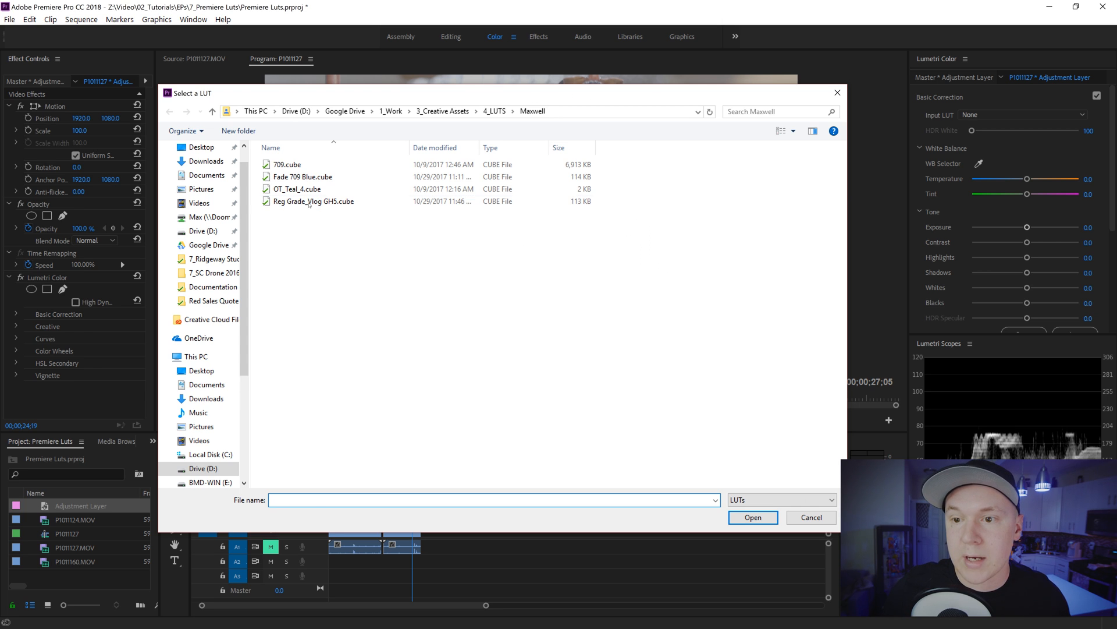
Set Reg Grade_Vlog GH5.cube as the adjustment layer's Input LUT.
{"action": "left_click", "coordinate": [314, 200]}
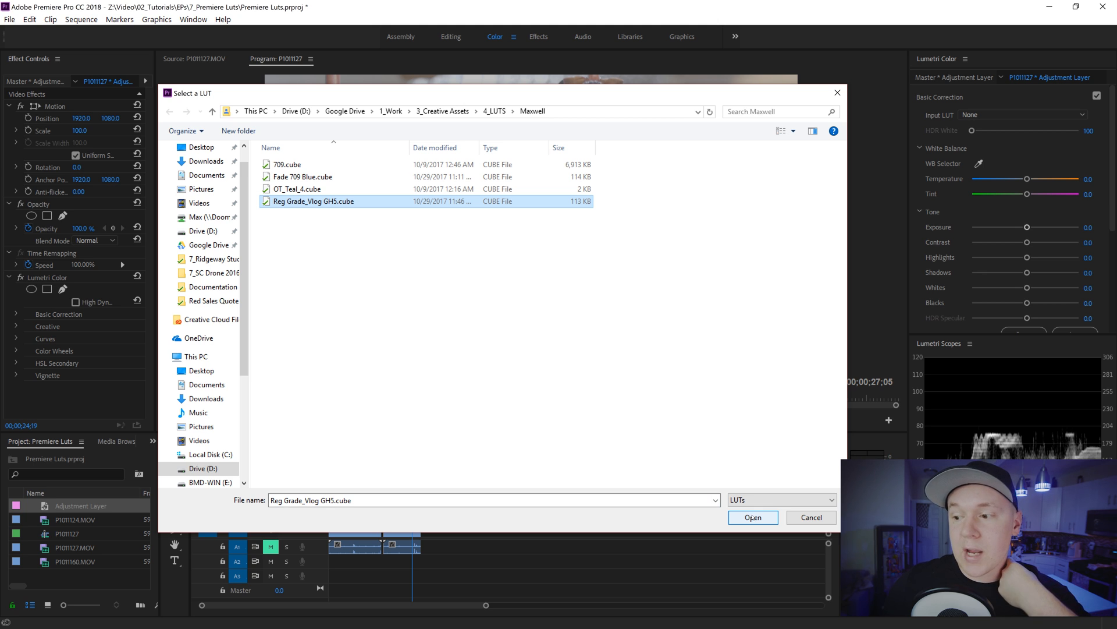
{"action": "left_click", "coordinate": [753, 516]}
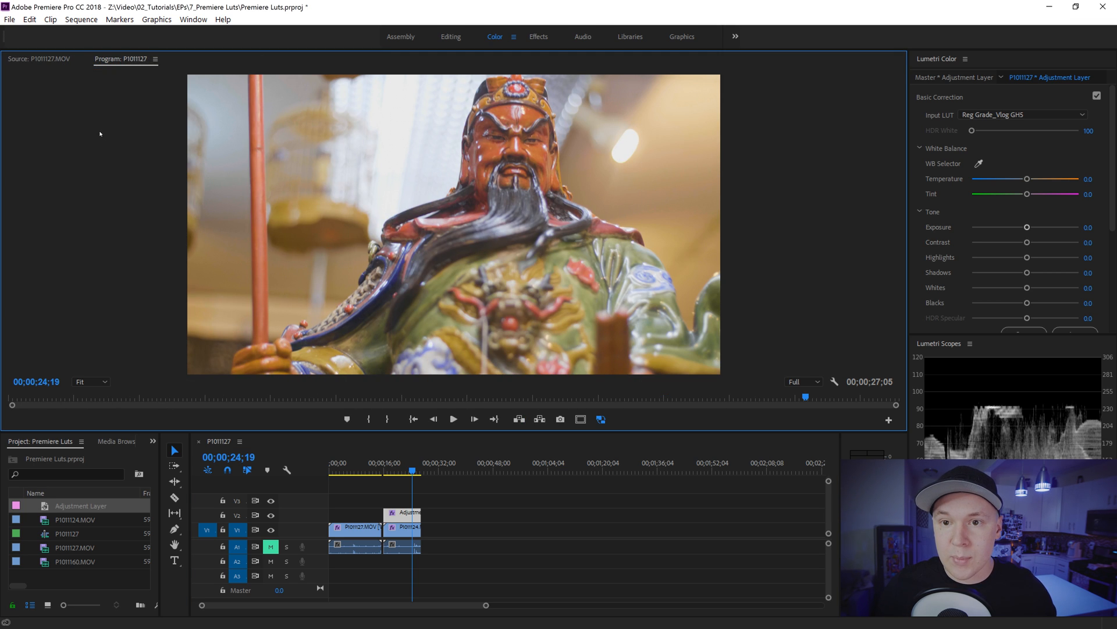
{"action": "mouse_move", "coordinate": [112, 176]}
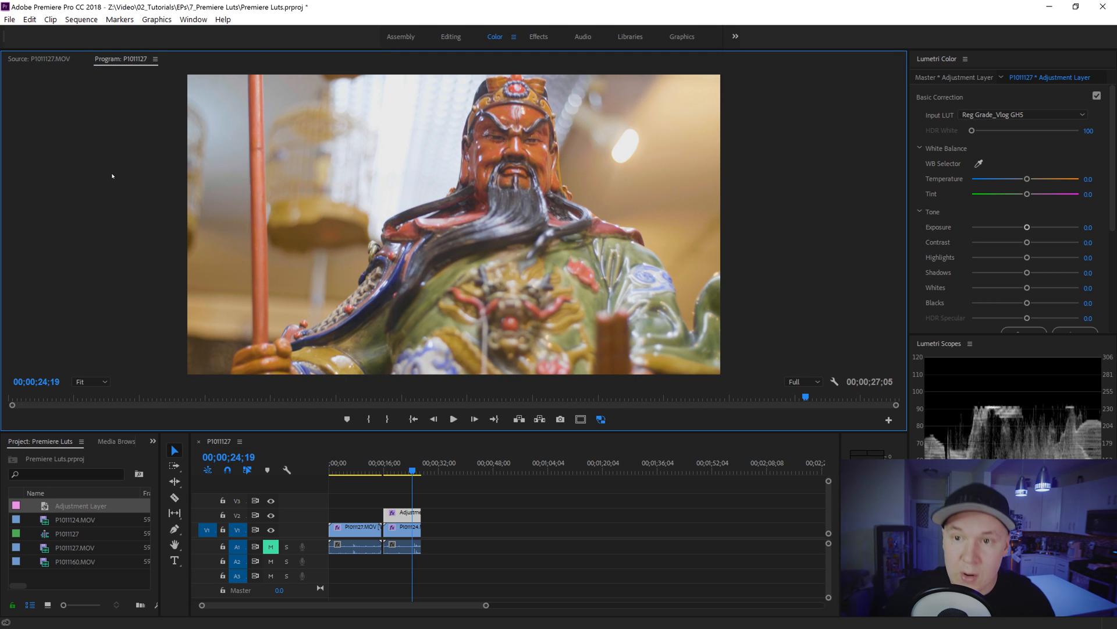
In Effect Controls lower the adjustment layer's Opacity to 25%, then select the clip beneath it.
{"action": "left_click", "coordinate": [193, 19]}
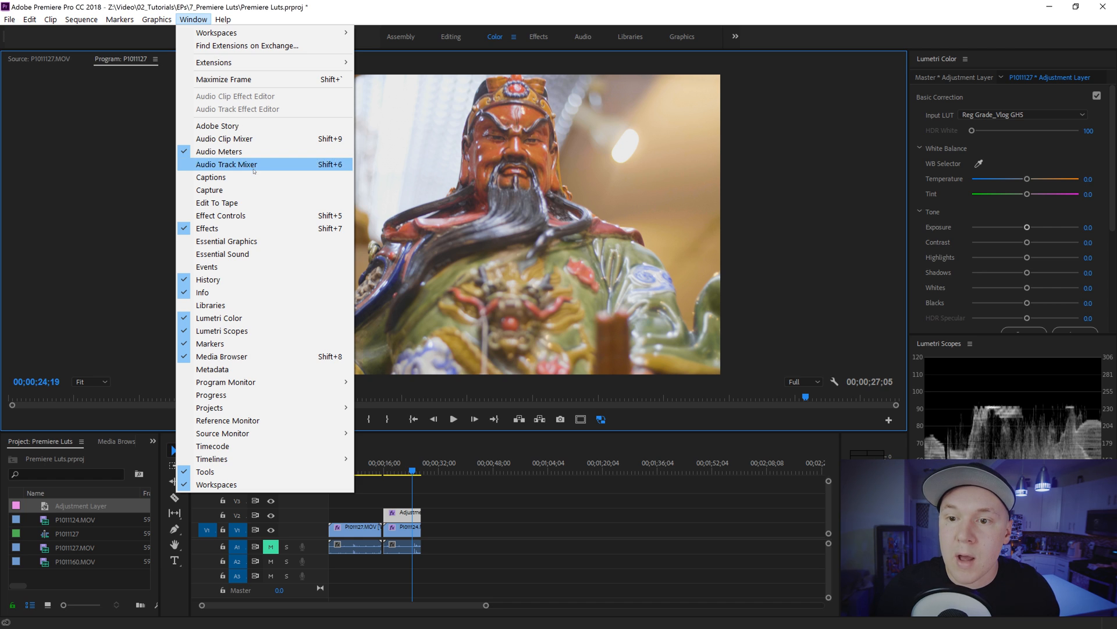
{"action": "left_click", "coordinate": [221, 215]}
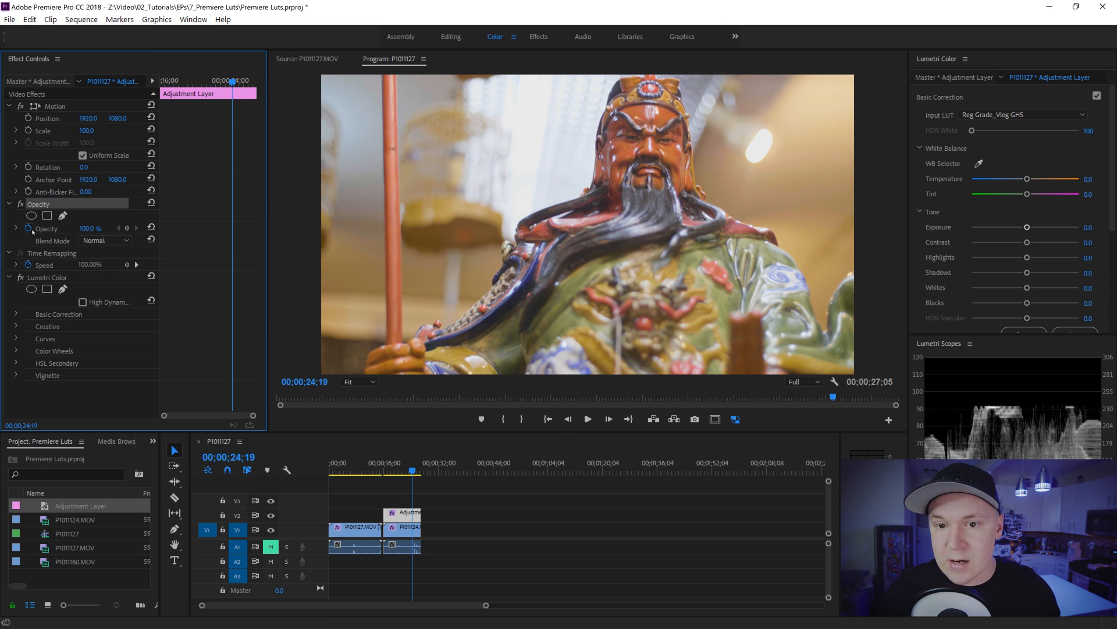
{"action": "double_click", "coordinate": [89, 228]}
{"action": "type", "text": "75"}
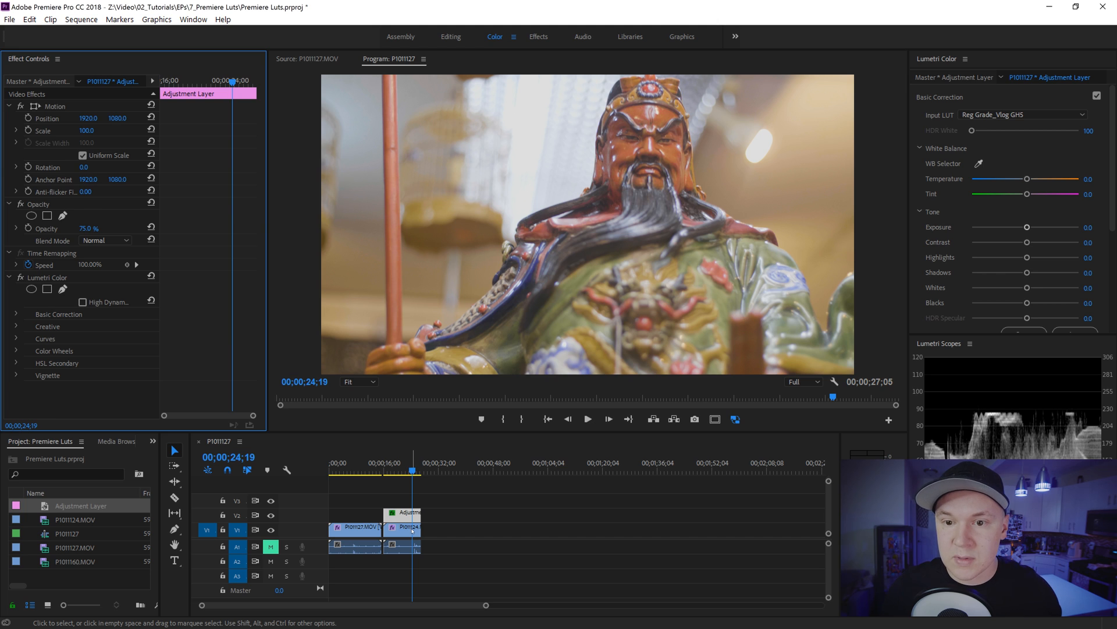
{"action": "left_click", "coordinate": [407, 546]}
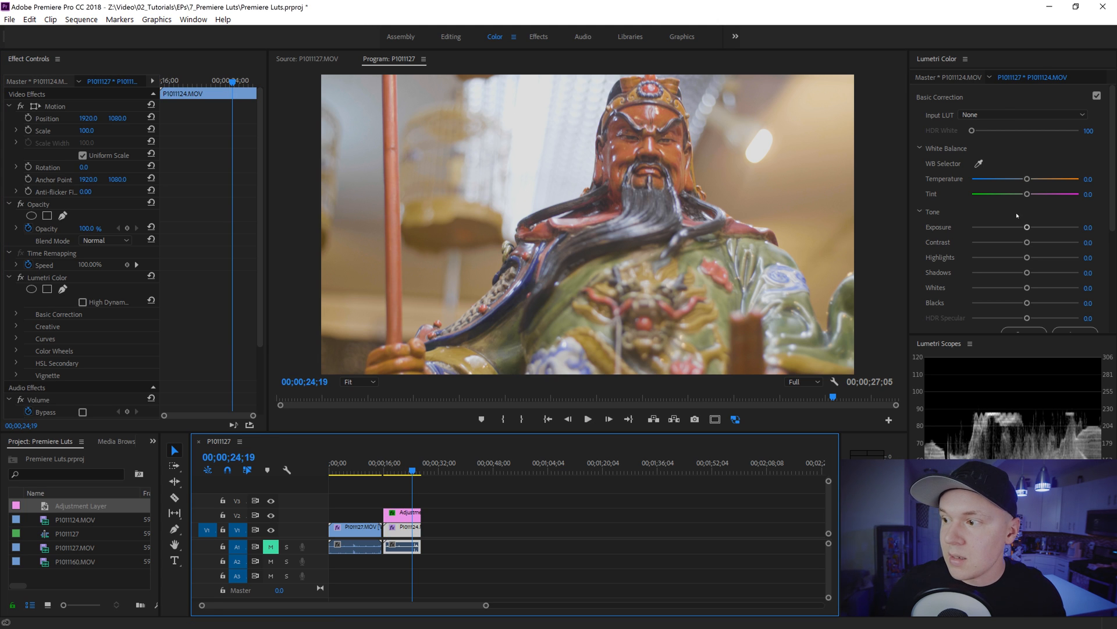
Raise the statue clip's Lumetri Contrast to about 58 and lower Shadows to about -19.
{"action": "left_click_drag", "start_coordinate": [1027, 242], "coordinate": [1067, 242]}
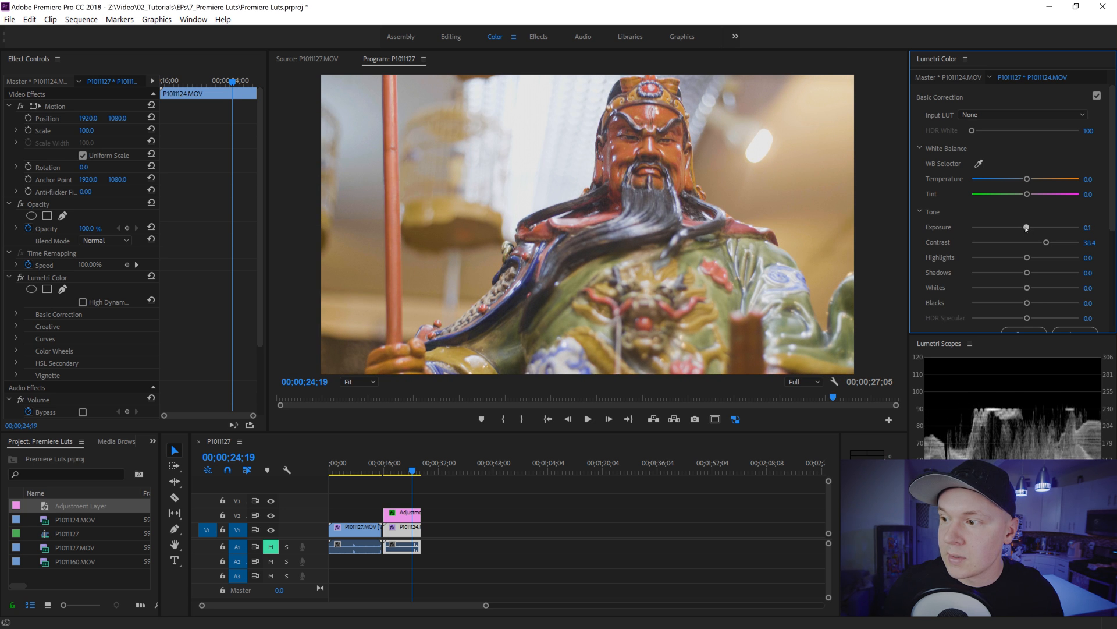
{"action": "left_click_drag", "start_coordinate": [1027, 271], "coordinate": [1008, 271]}
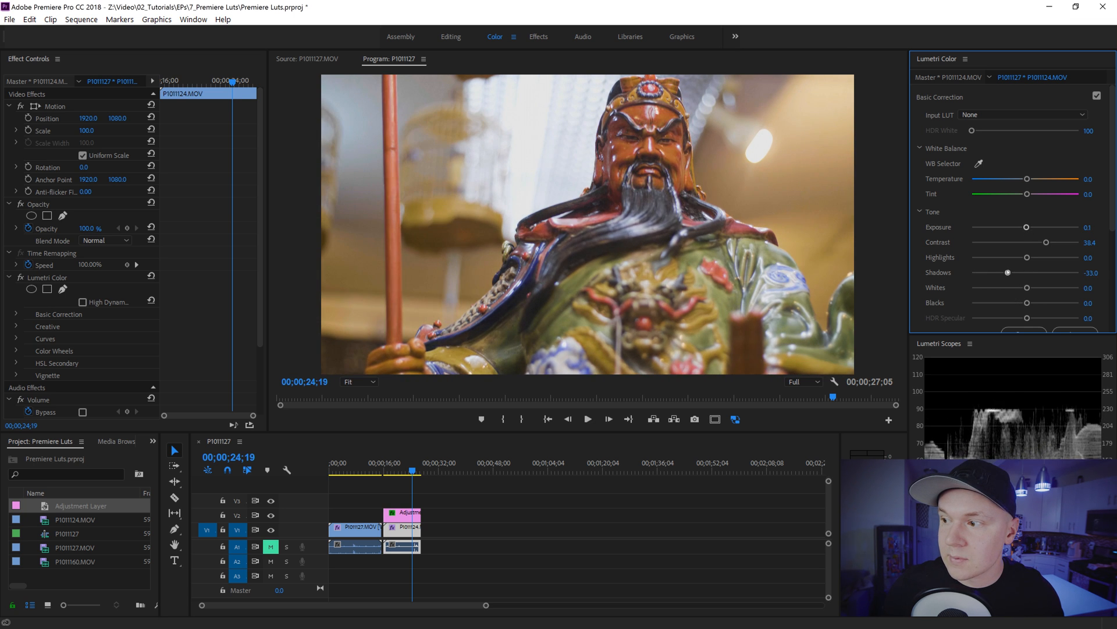
{"action": "left_click_drag", "start_coordinate": [1044, 242], "coordinate": [1057, 242]}
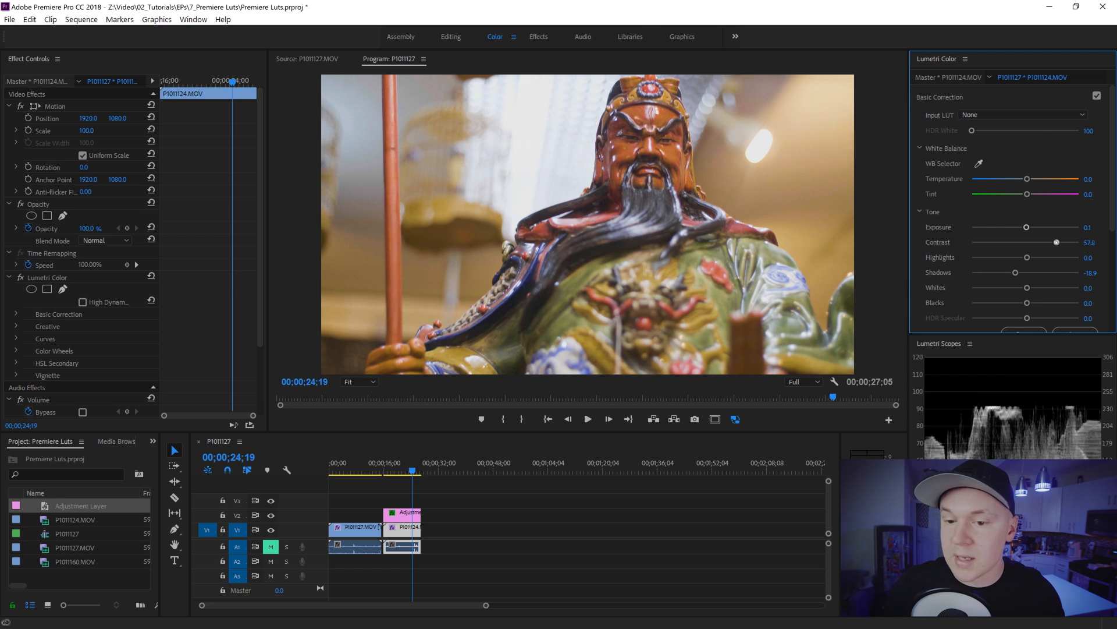